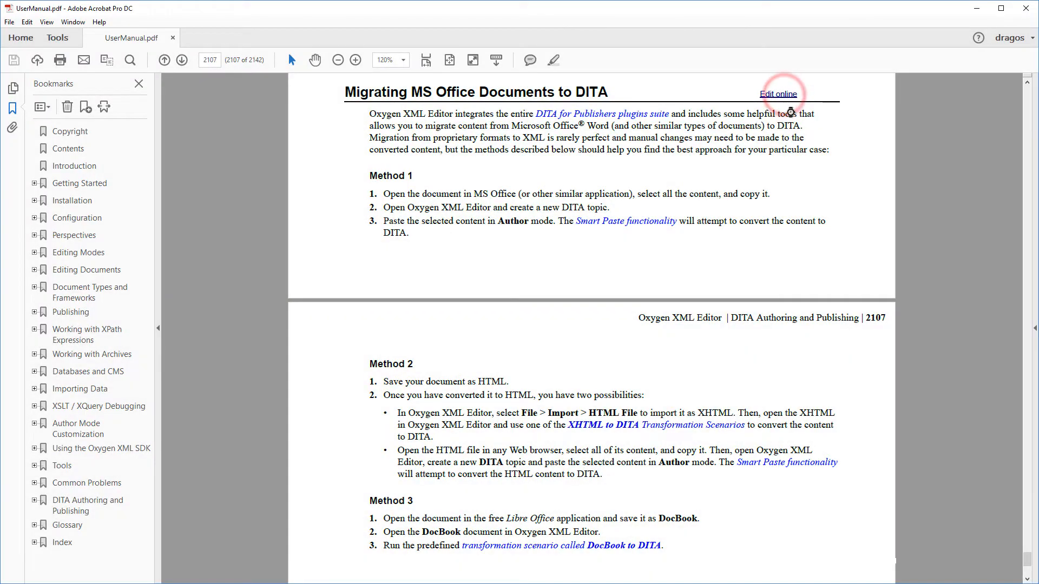
Step: Follow the PDF manual's 'Edit online' link for Migrating MS Office Documents to DITA
left_click(777, 93)
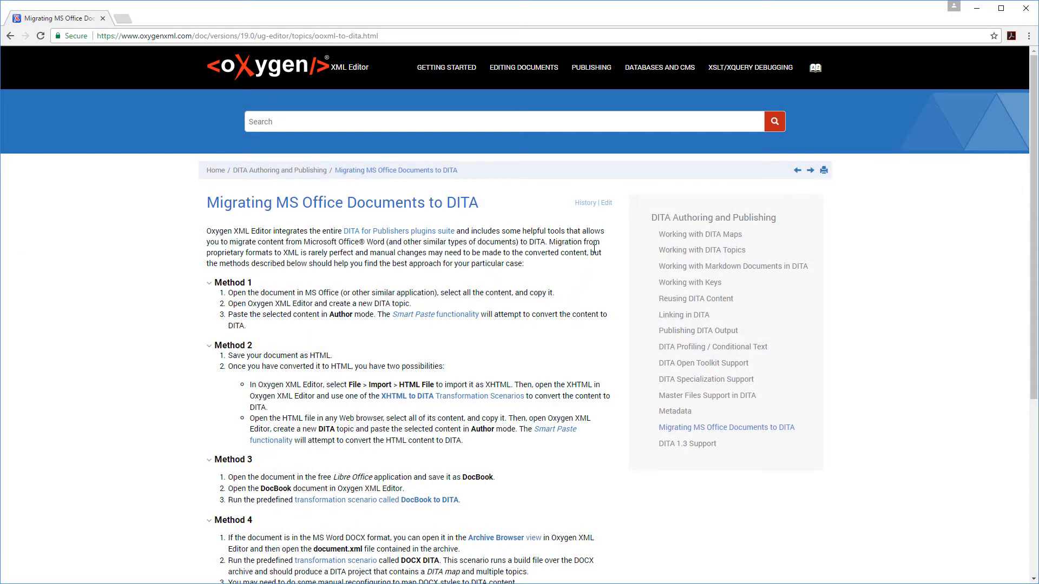
Step: Open ooxml-to-dita.dita in Web Author from the topic's Edit link
left_click(605, 203)
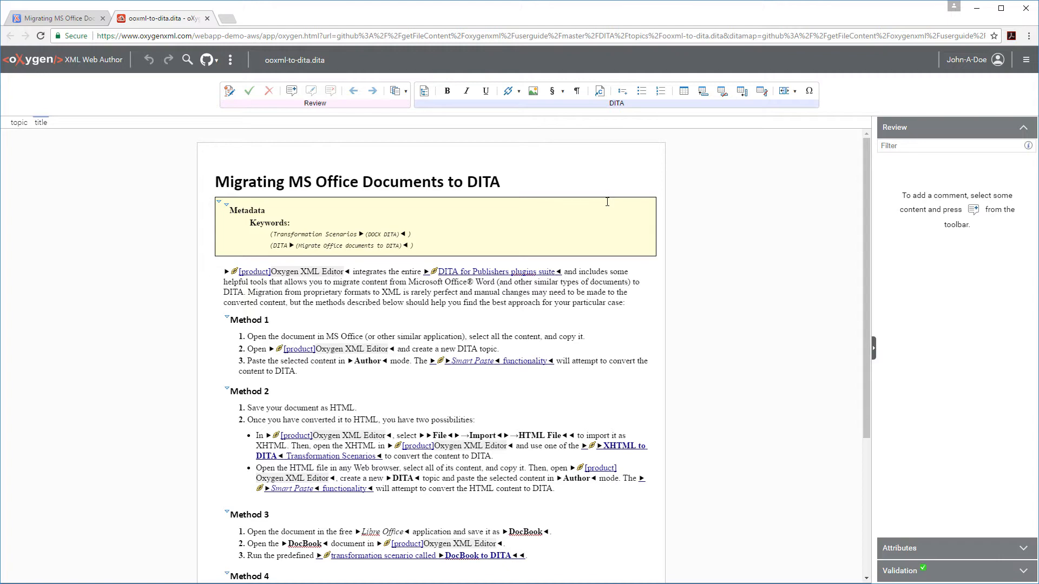
Step: Scroll to Method 3 and place the cursor after its last step
scroll("down", 3)
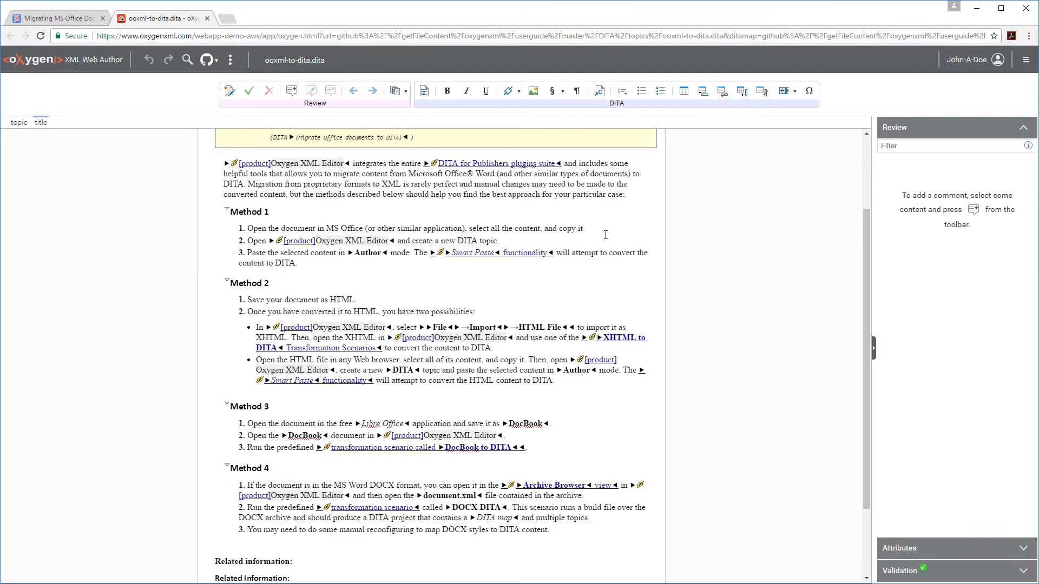
left_click(530, 448)
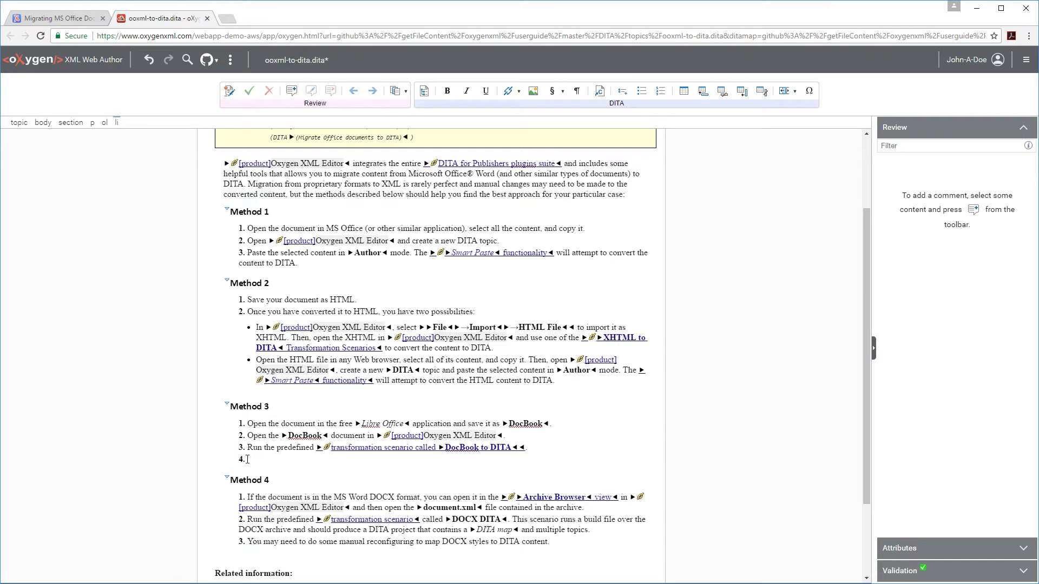
Step: Add the step 'You may need to make some manual adjustments for elements that couldn't be mapped.'
type("You may need to make some manual adjustments for elements that couldn't be mapped.")
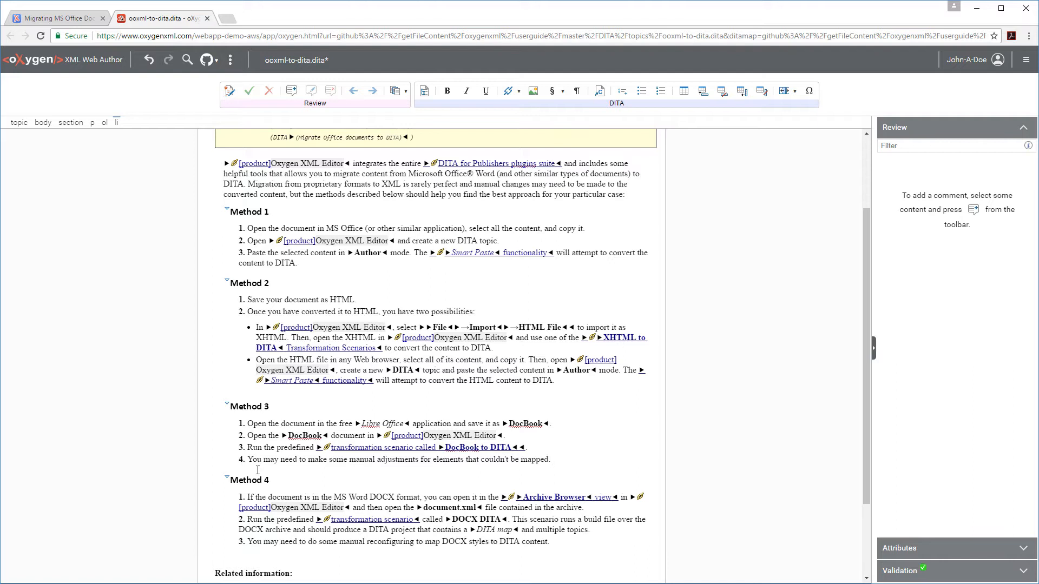
left_click(550, 459)
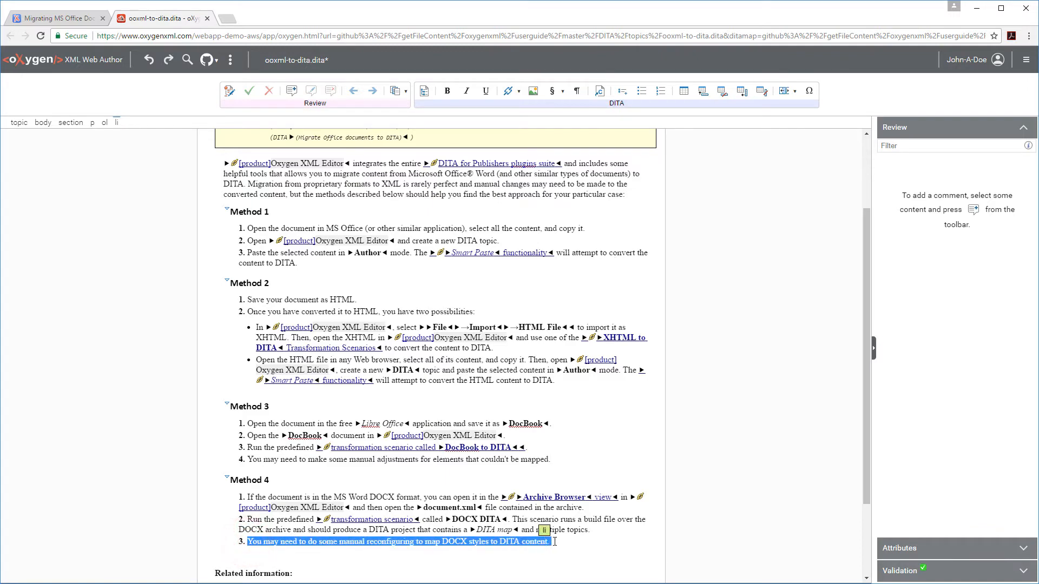
Step: Comment on Method 4's third step: 'This step needs to be rephrased. It's grammatically incorrect.'
left_click(290, 91)
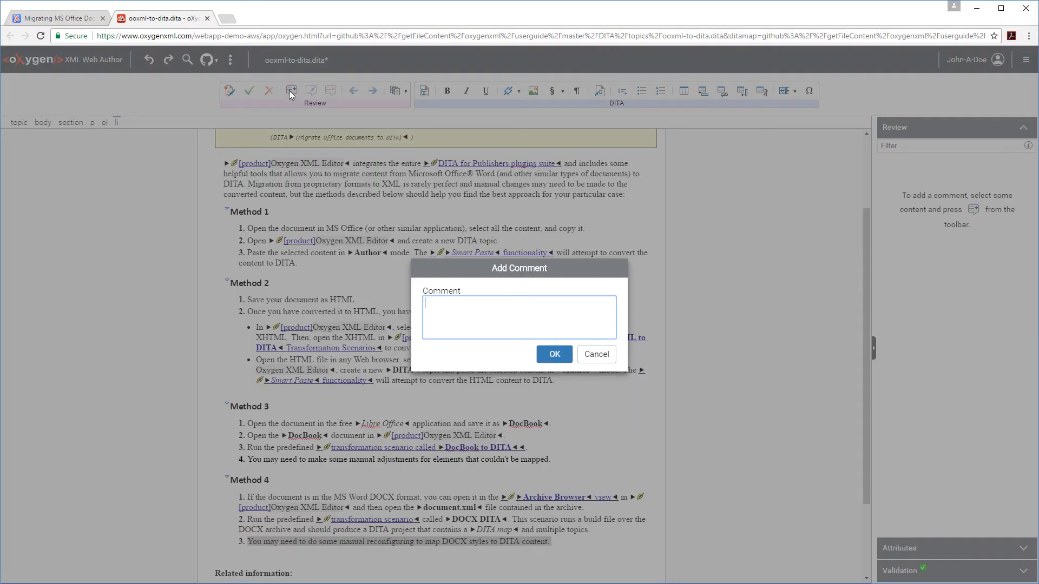
type("This step needs to be rephrased. It's grammatically incorrect.")
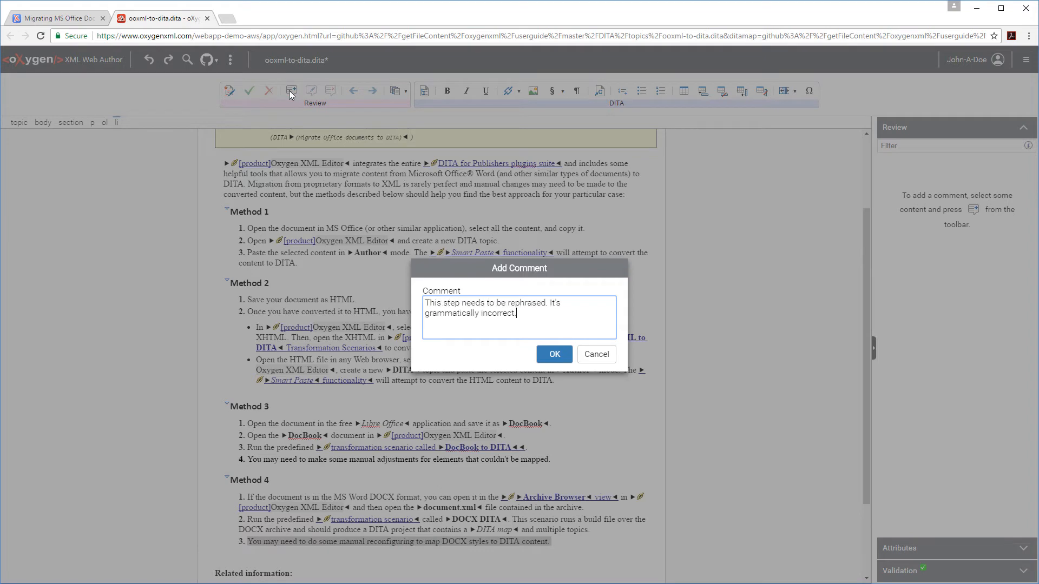
left_click(554, 354)
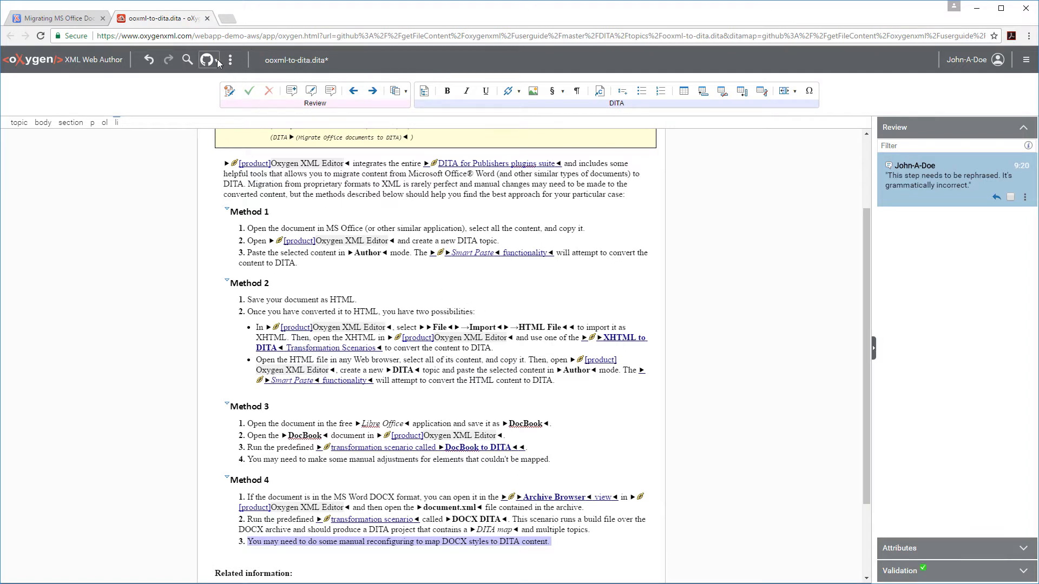
Step: Bring up the GitHub repository actions to commit the edited topic
left_click(207, 60)
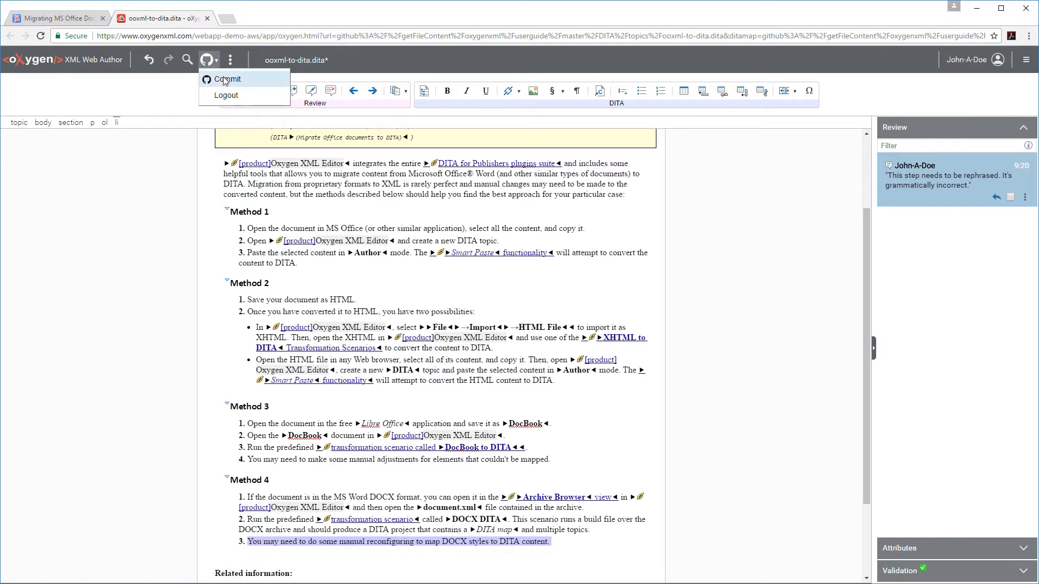
mouse_move(227, 79)
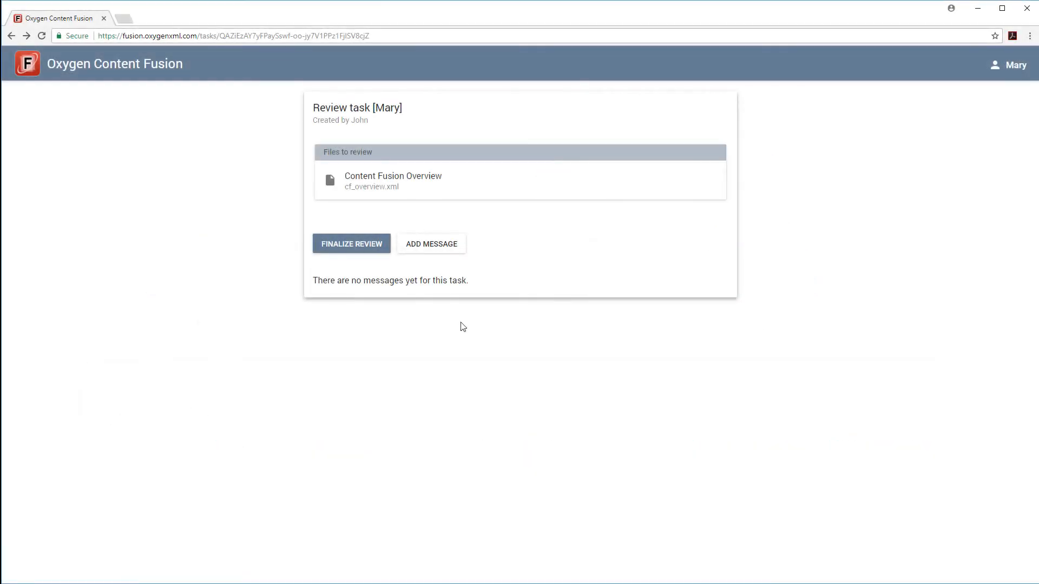
Step: Open the Content Fusion Overview file from the review task
left_click(392, 180)
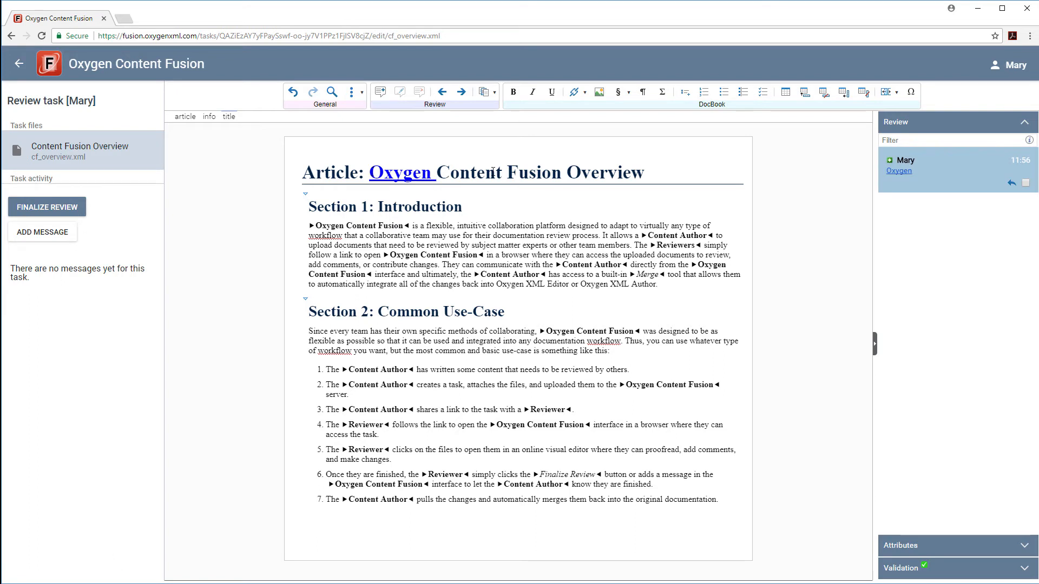
Step: Select the word 'Overview' in the article title
double_click(621, 173)
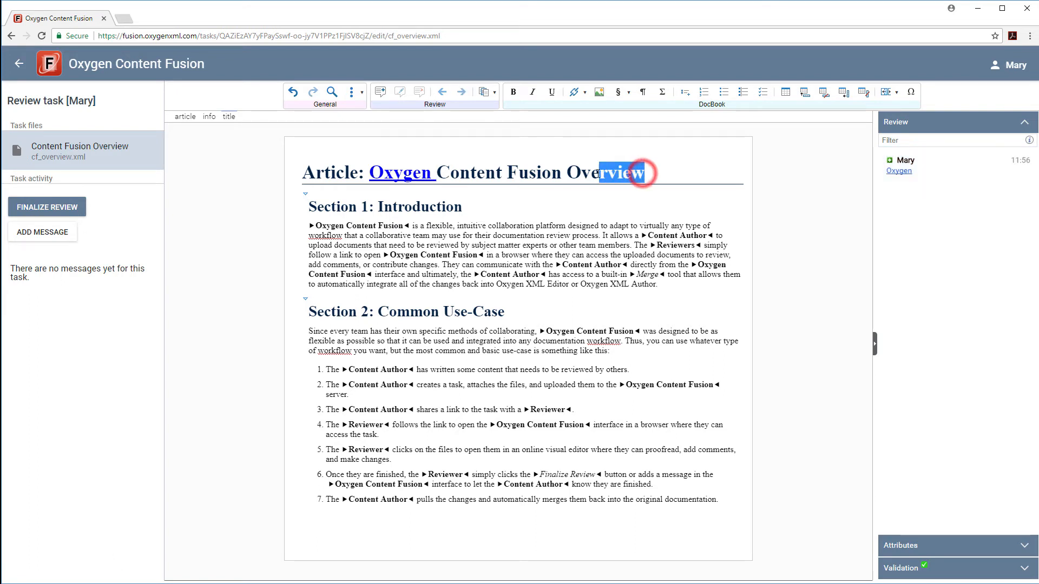
double_click(620, 172)
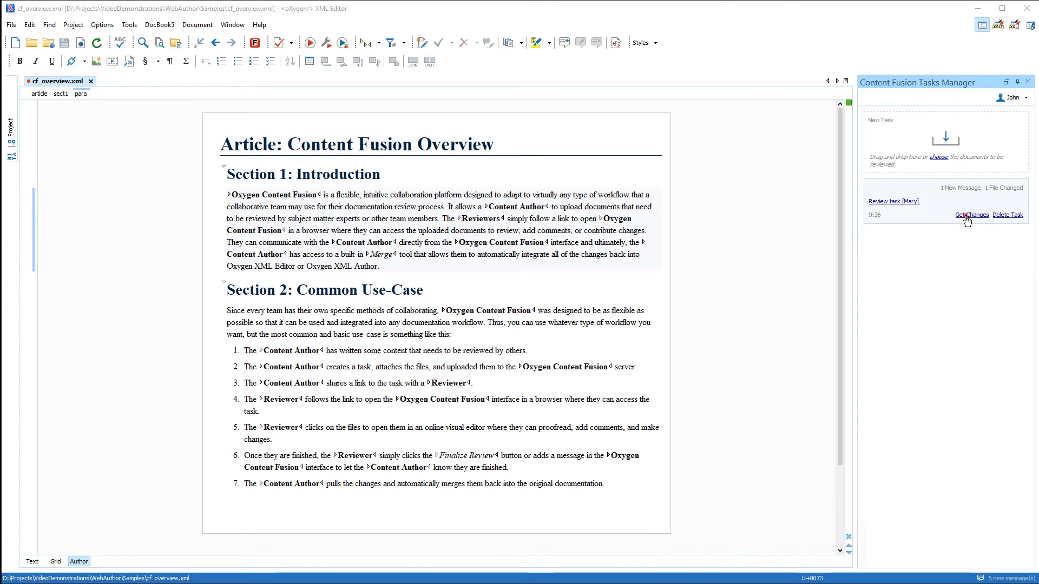
Step: Fetch the reviewer's cf_overview.xml changes via Get Changes in the Tasks Manager
left_click(971, 215)
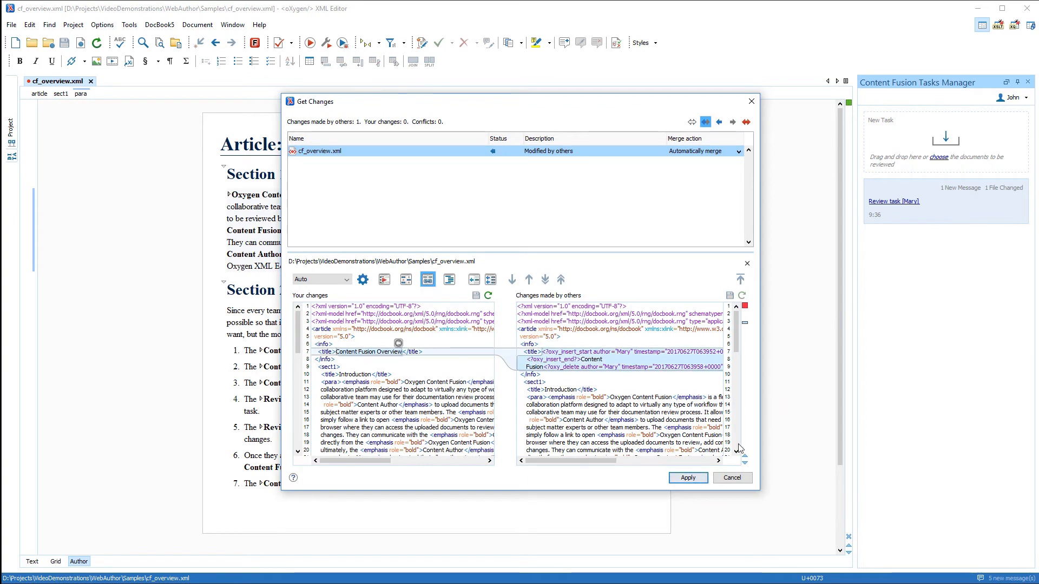
left_click(687, 478)
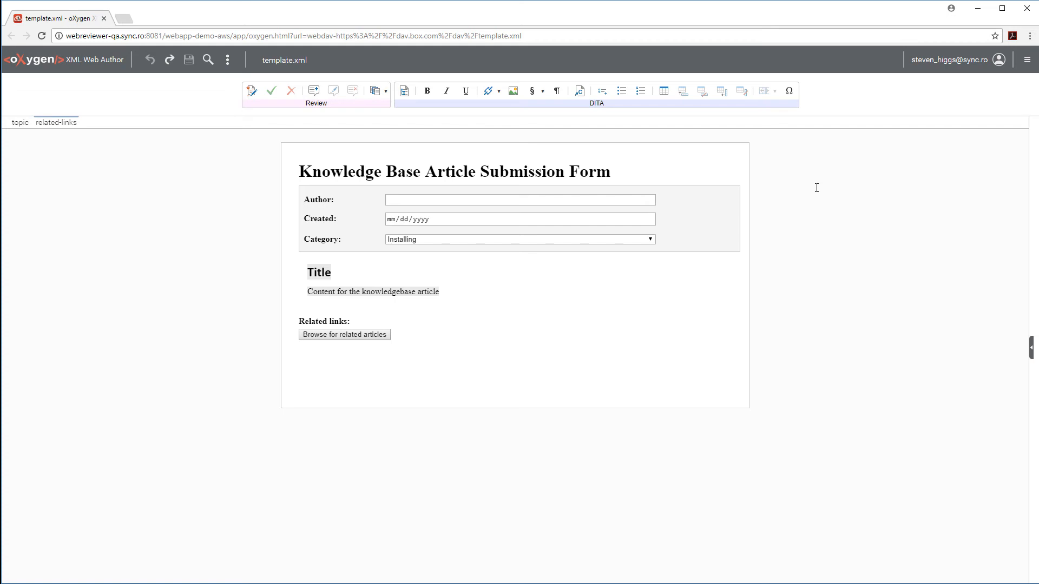
mouse_move(659, 206)
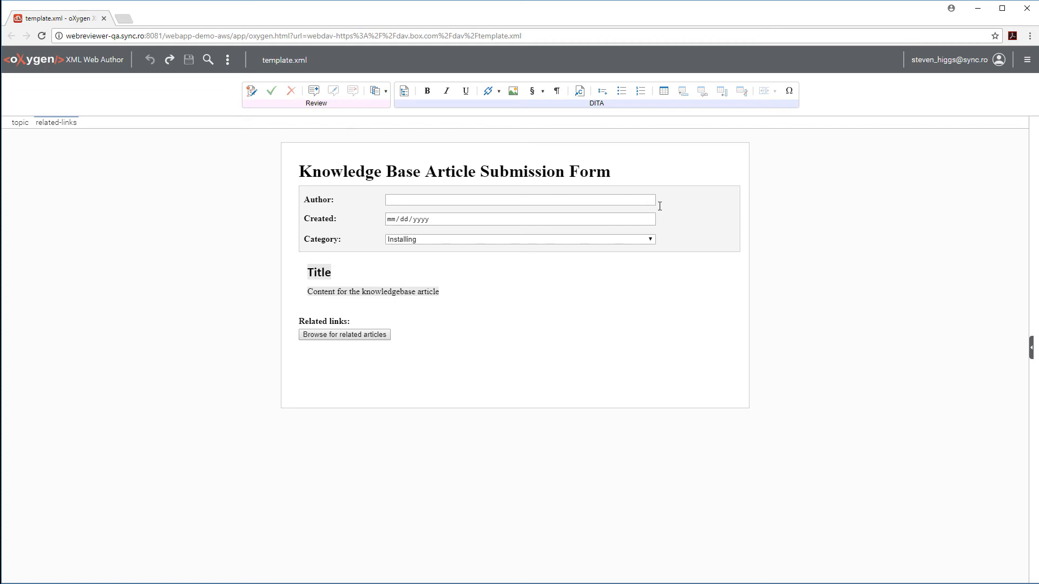
Step: Set author John Doe, date 08/09/2017 and category Configuring
left_click(520, 200)
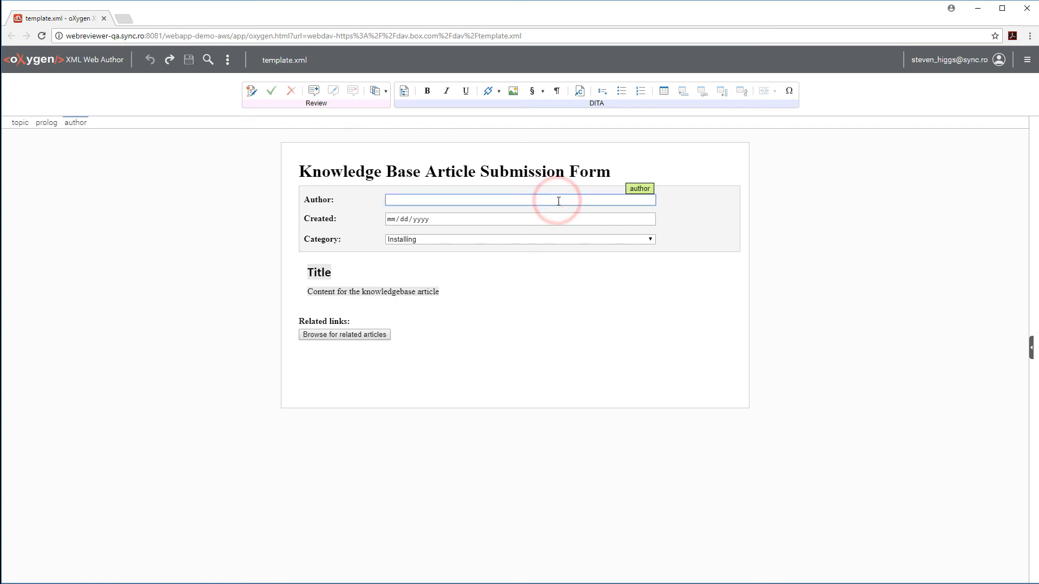
type("John Doe")
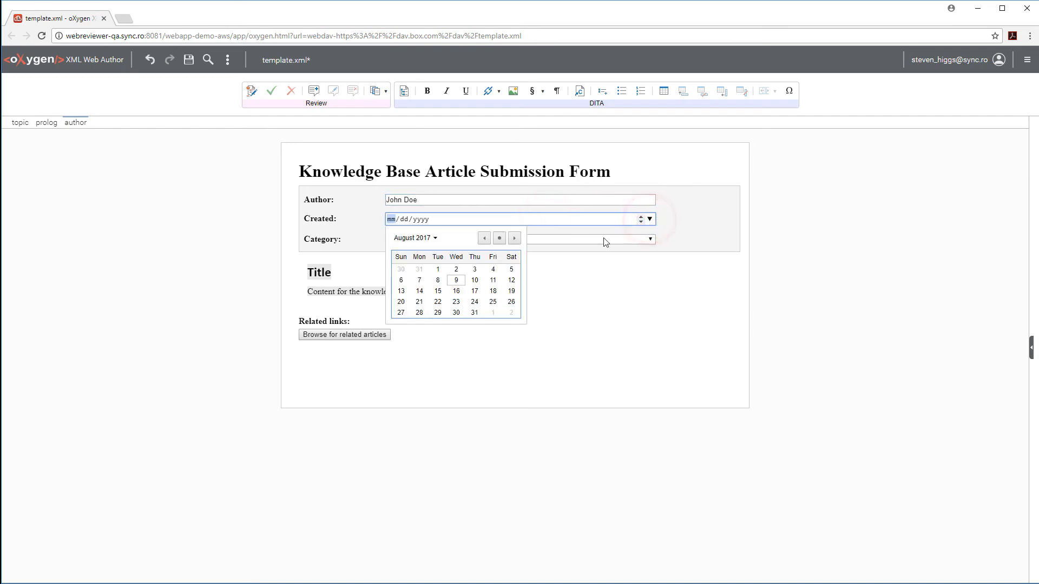
left_click(456, 280)
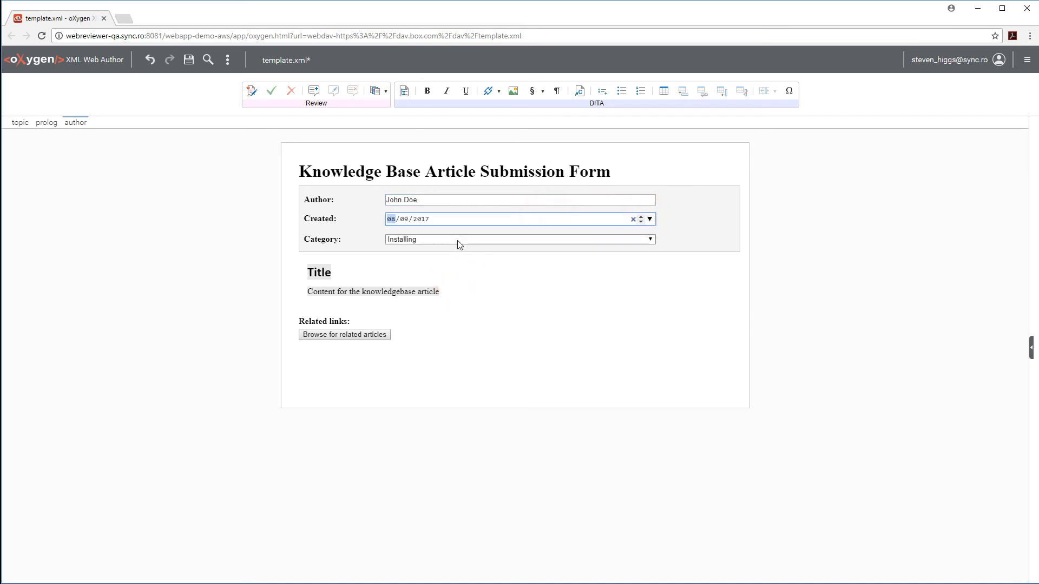
left_click(518, 239)
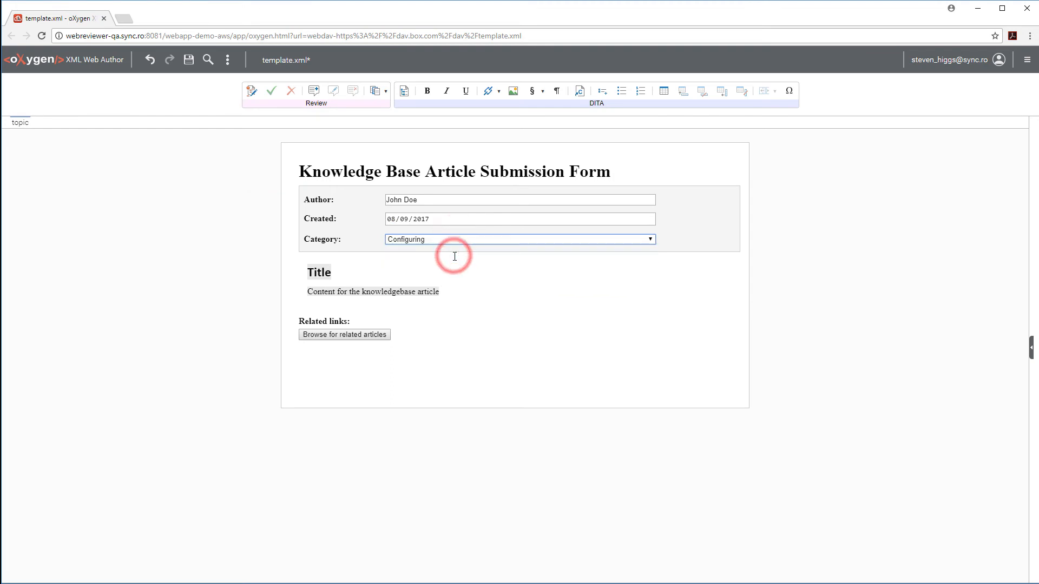
Step: Title the article 'Configuring the Web Server', add a related article link, and save
double_click(318, 272)
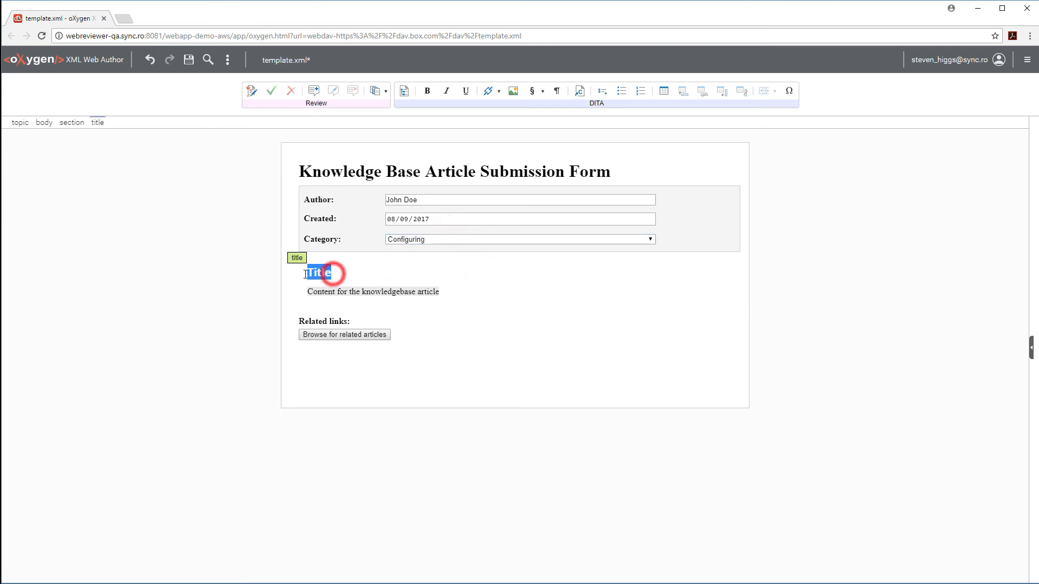
type("Configuring the Web Server")
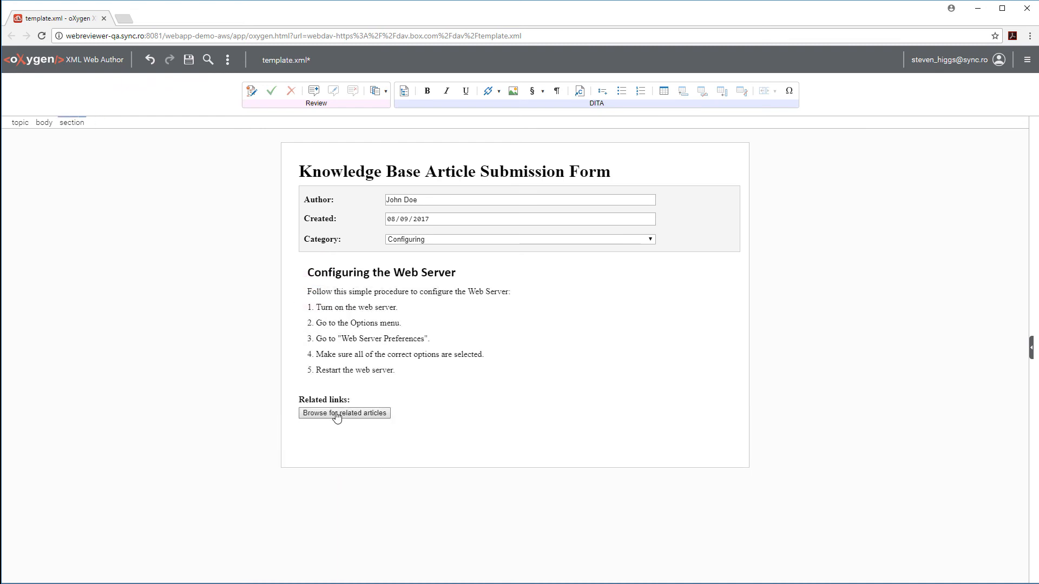
left_click(344, 413)
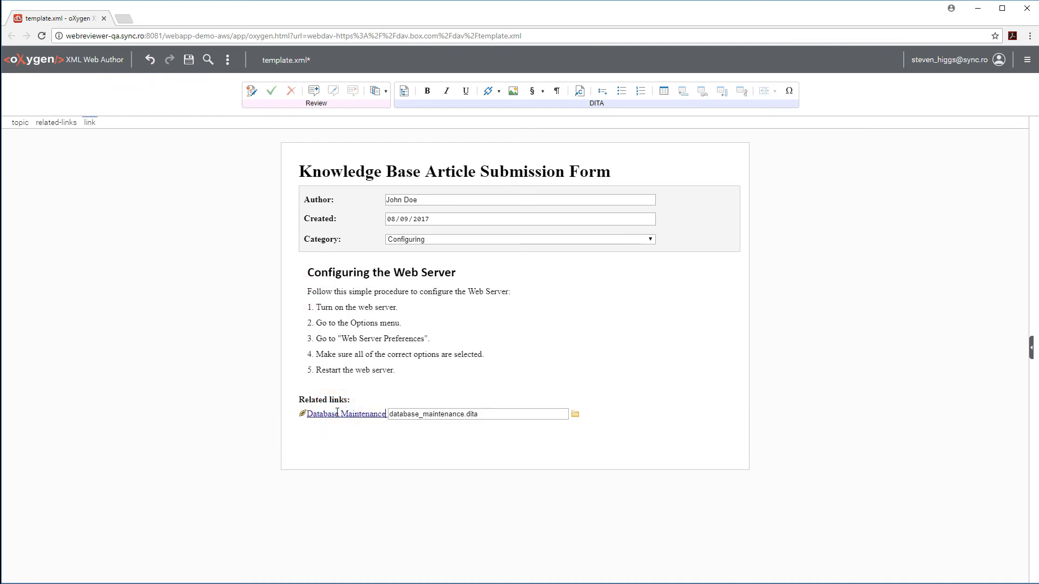
left_click(188, 59)
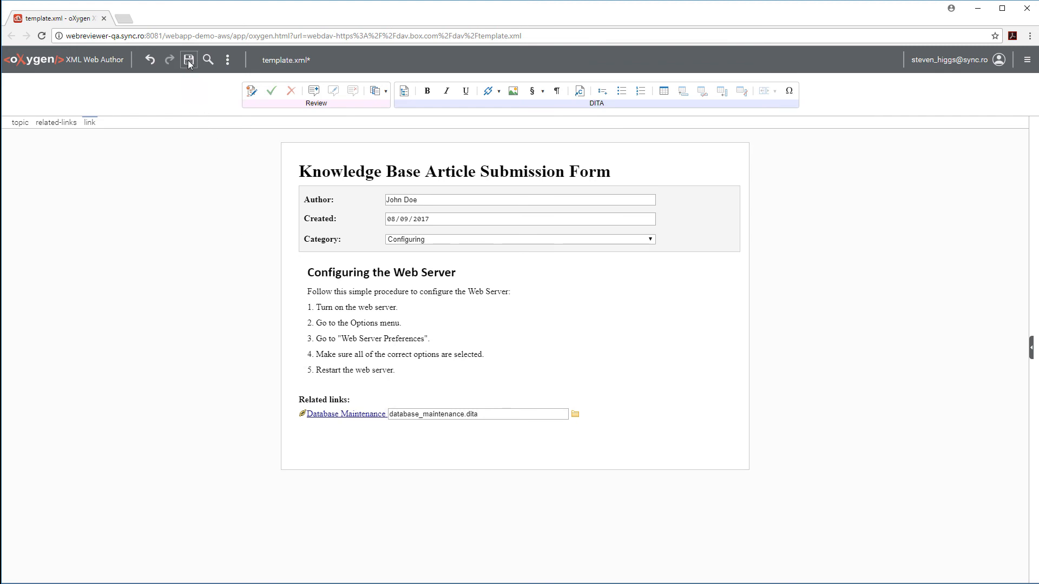
left_click(189, 59)
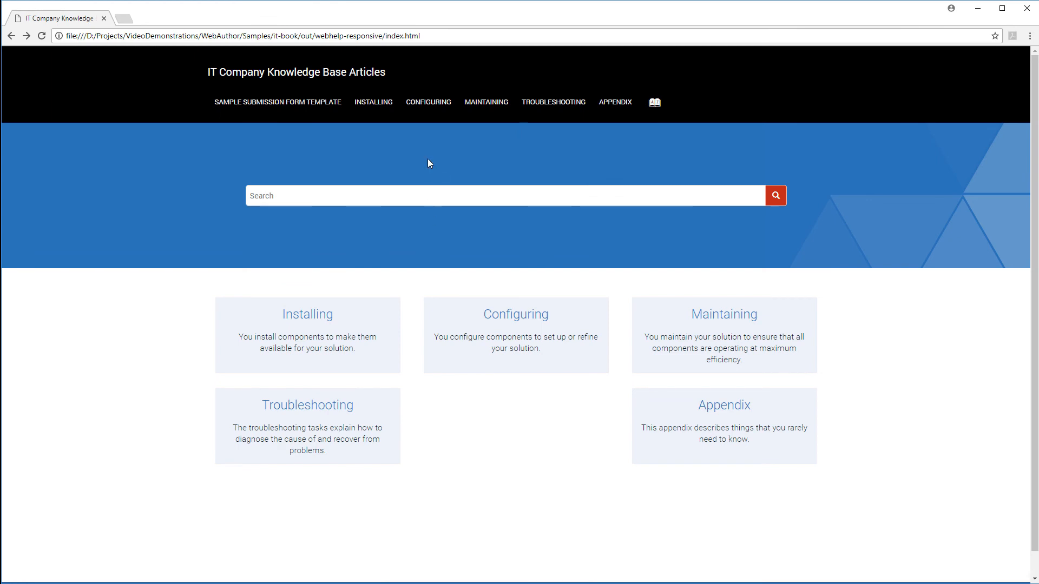
Step: Open 'Configuring The Web Server' from the Configuring menu of the WebHelp site
left_click(428, 102)
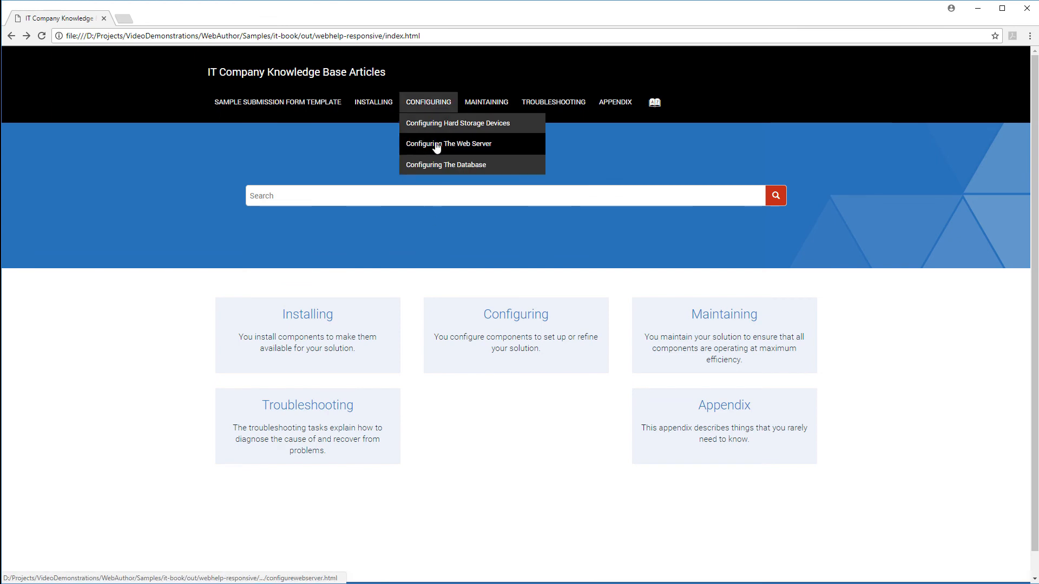
left_click(448, 144)
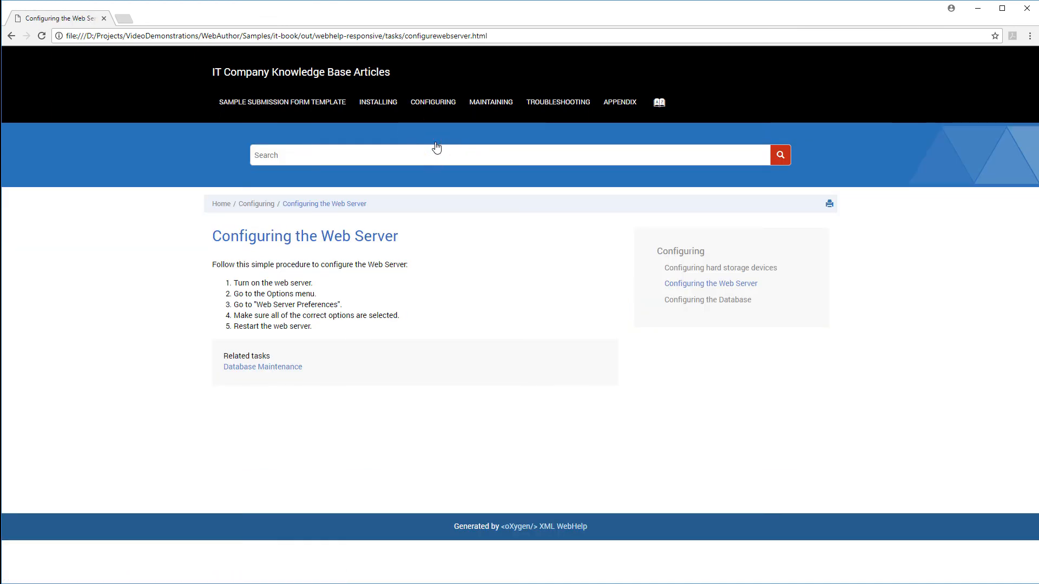